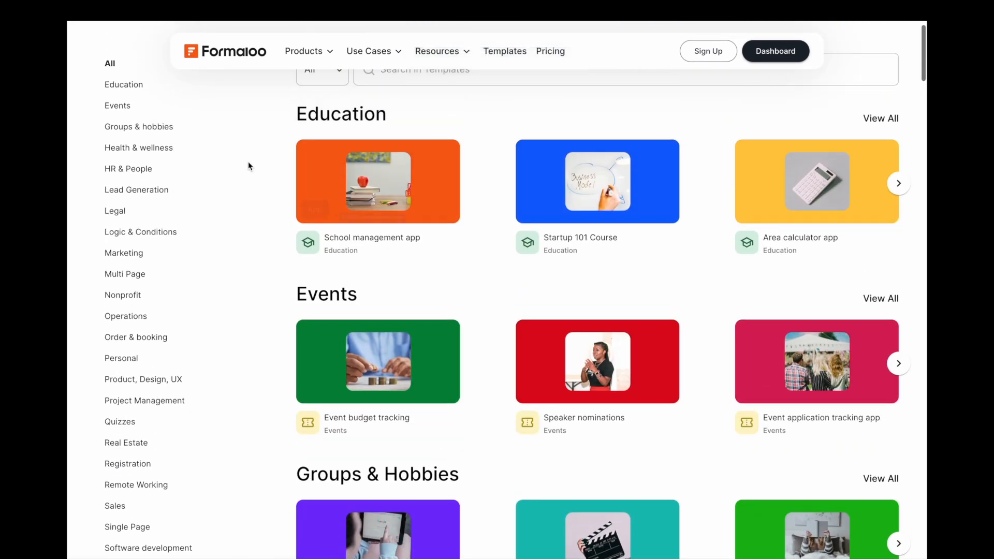
Step: Browse the templates gallery to Health & wellness and open the Patient Information app template
scroll("down", 3)
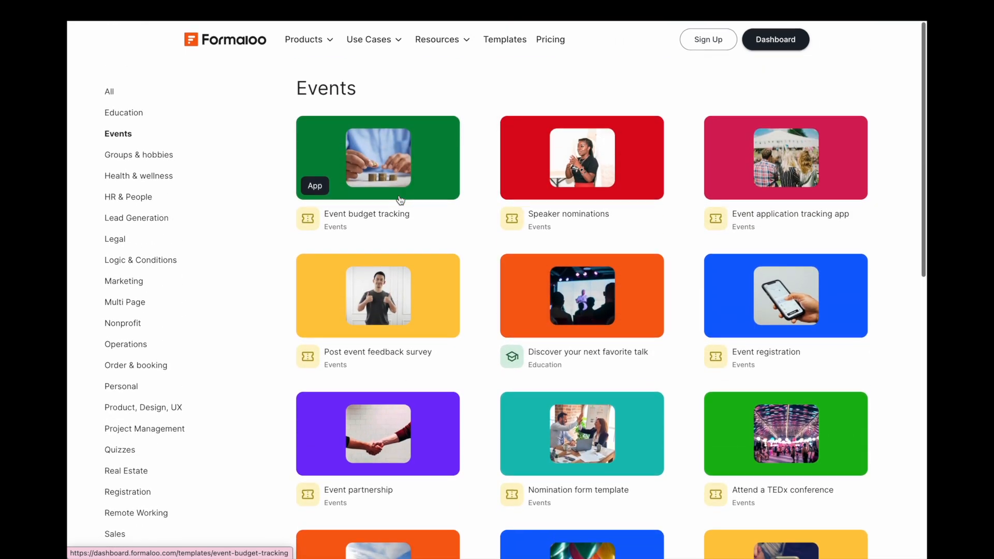
left_click(138, 176)
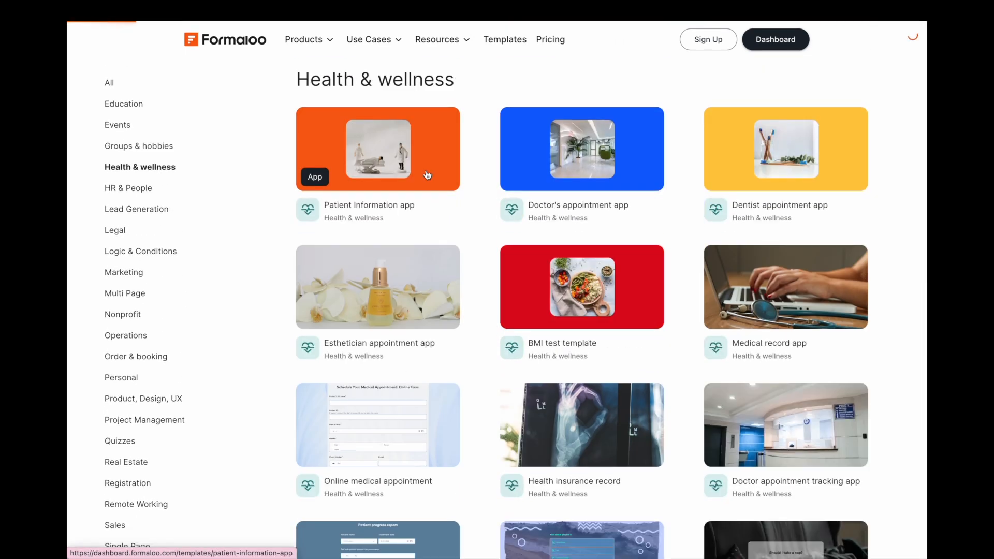
left_click(377, 149)
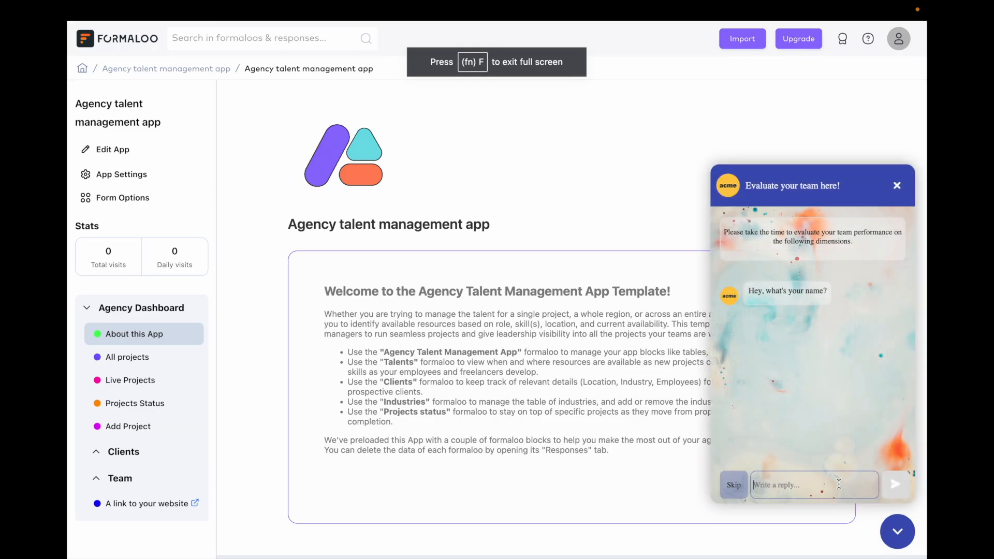
Step: Answer the chatbot's name and email questions with 'Formalo' and 'Formal'
type("Formalo")
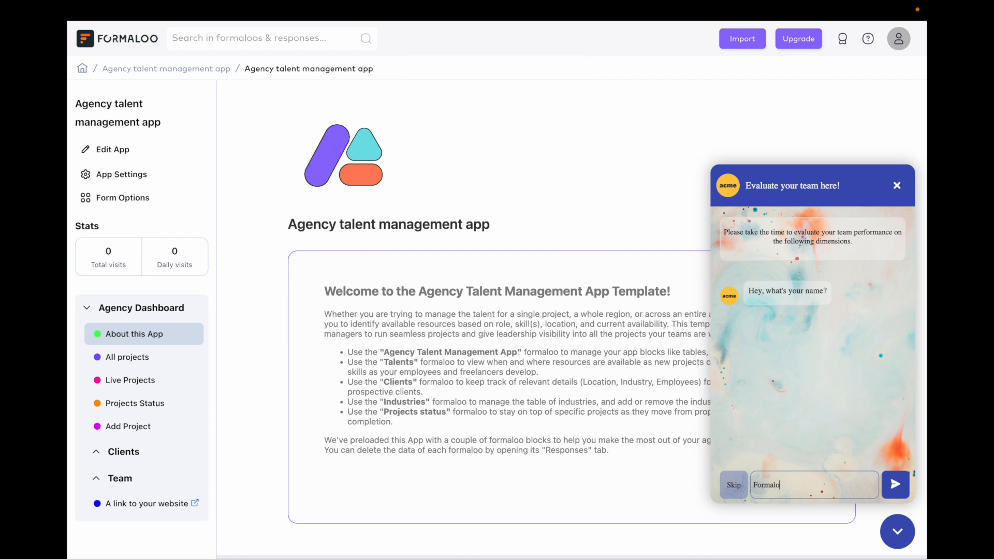
left_click(895, 485)
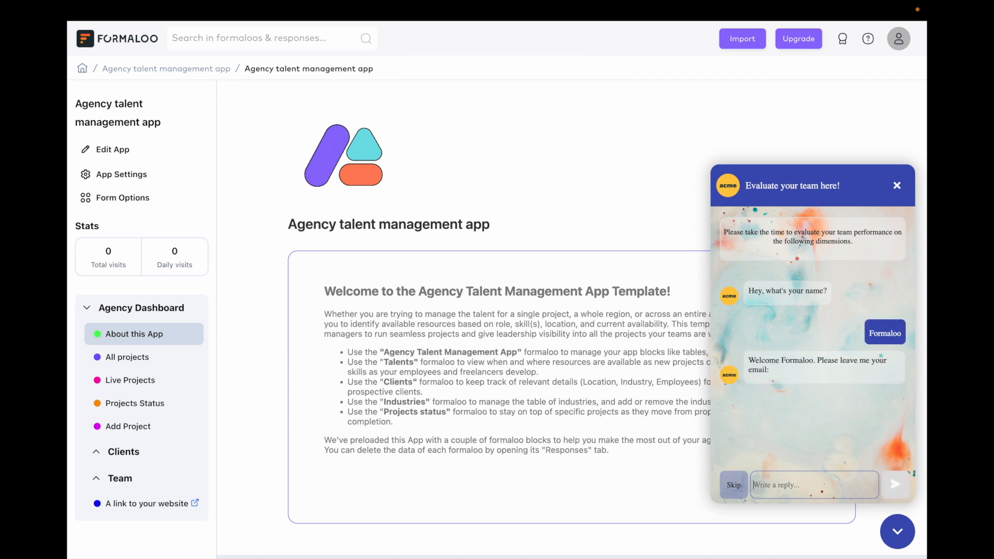
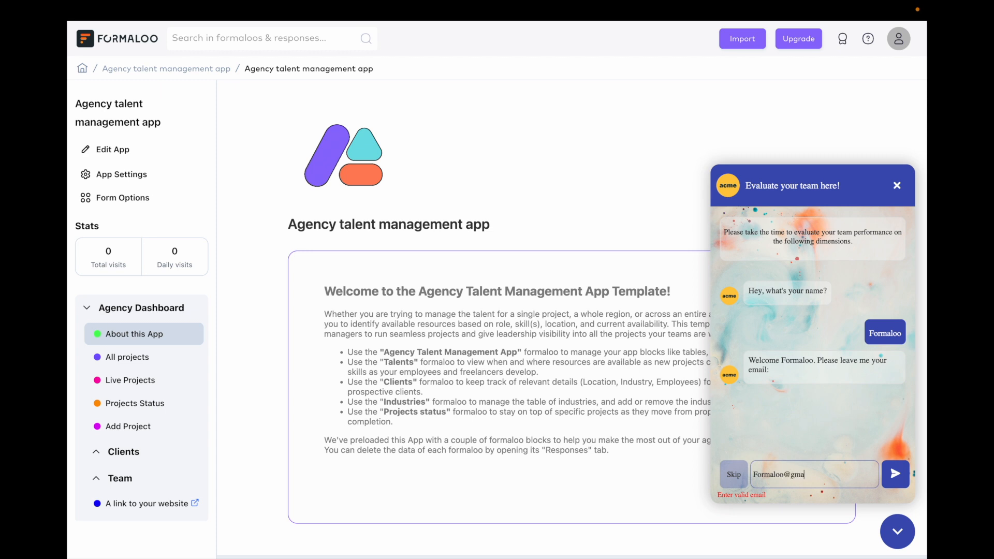
left_click(894, 473)
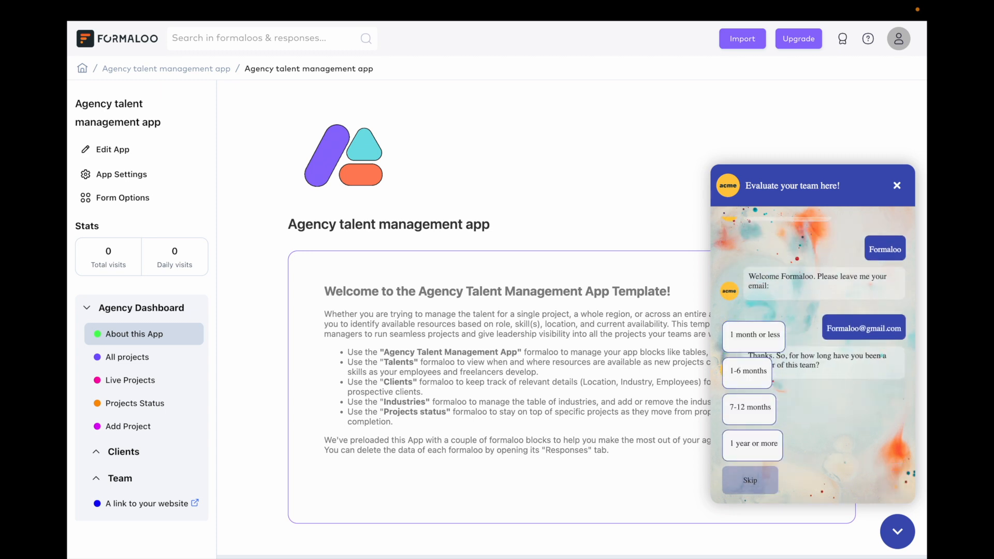
Step: Answer 1-6 months, Yes, resource ratings of 2, and the highest trust rating
left_click(746, 371)
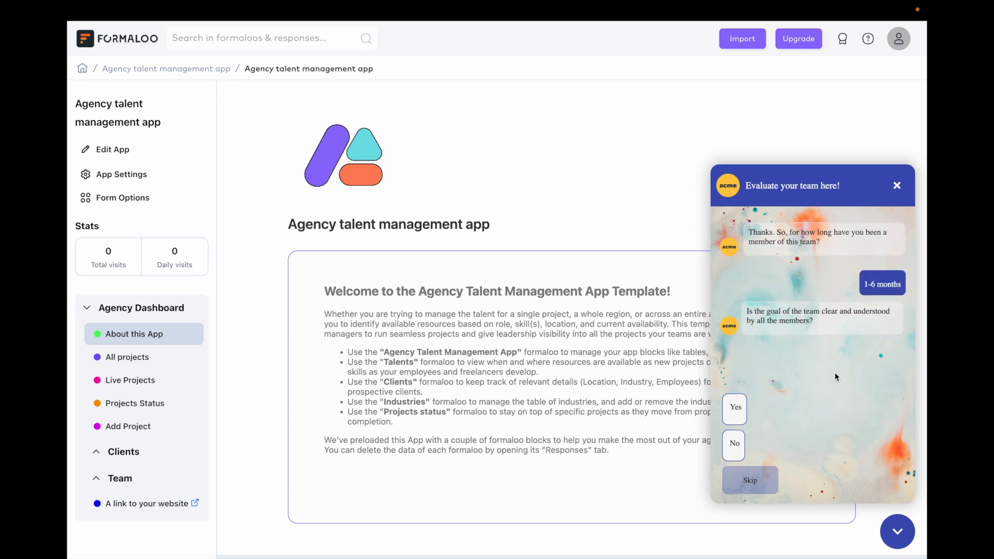
left_click(734, 406)
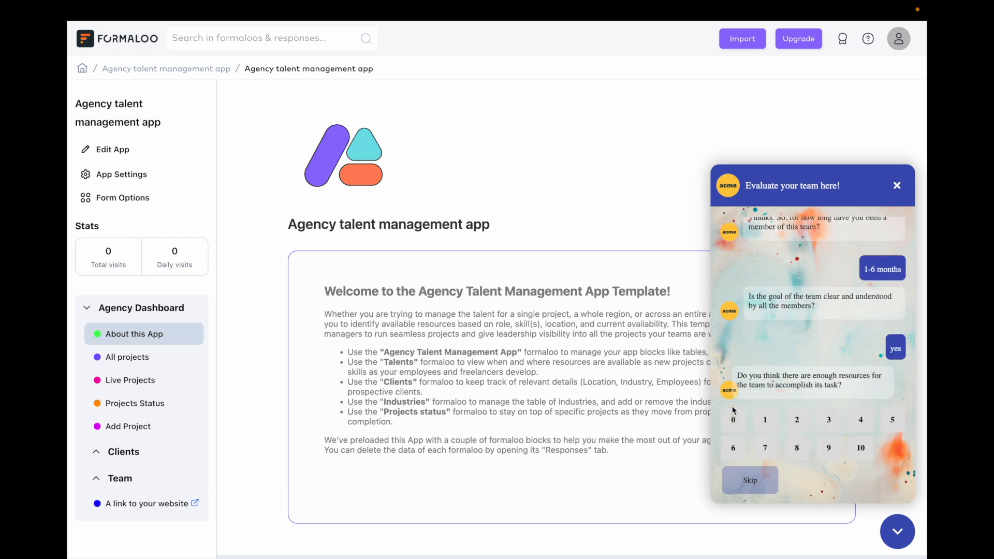
left_click(797, 447)
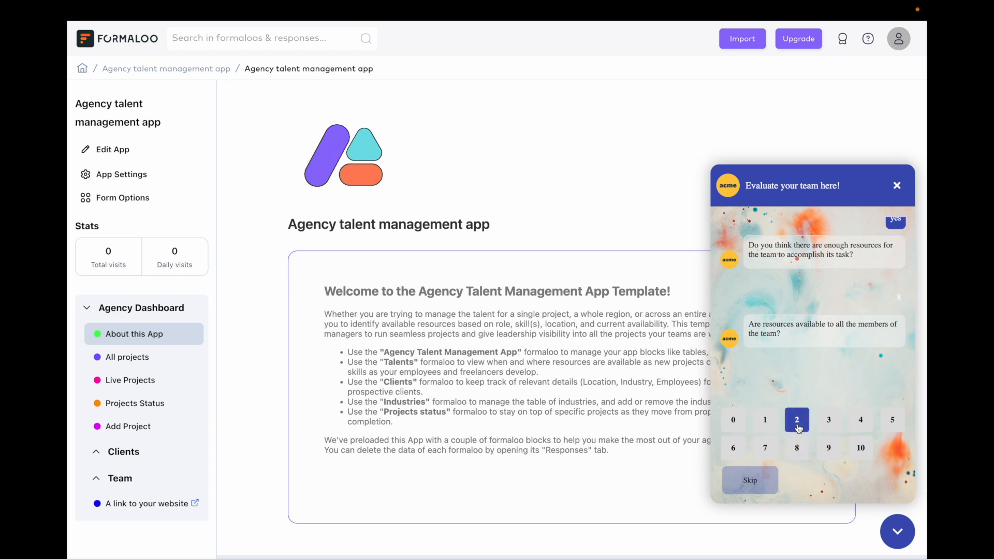
left_click(797, 419)
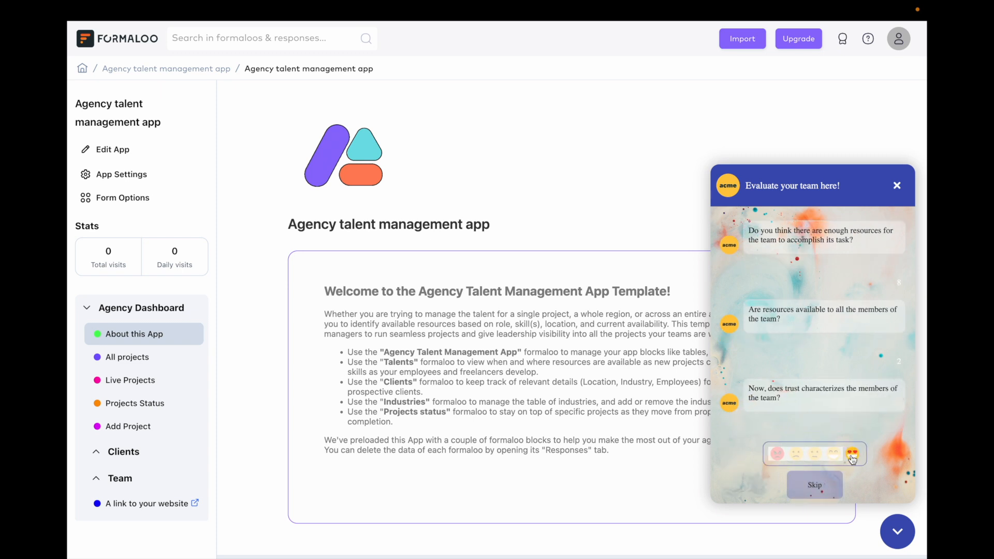
left_click(852, 455)
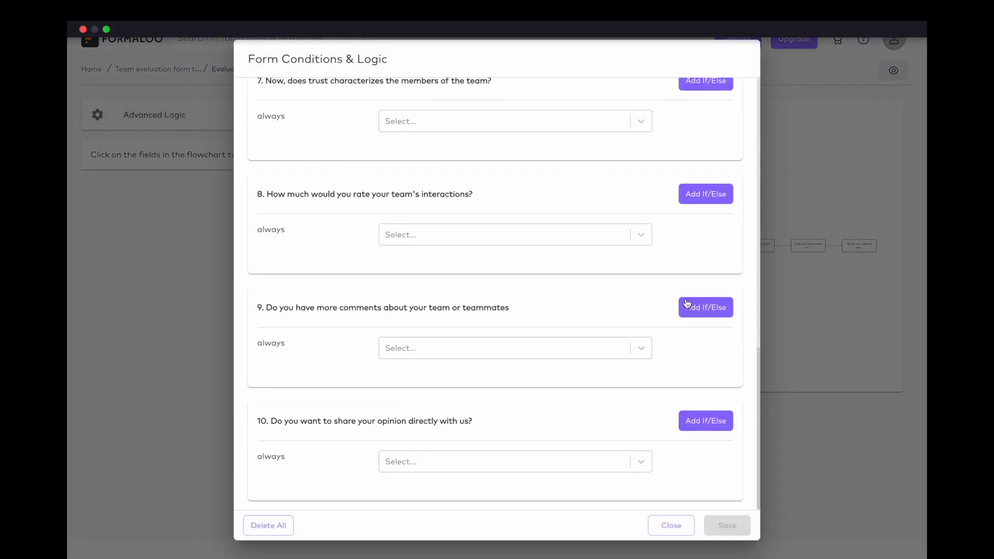
Step: Add an If/Else rule on question 10: answer is Yes goes to the Share more success page, and save
left_click(705, 420)
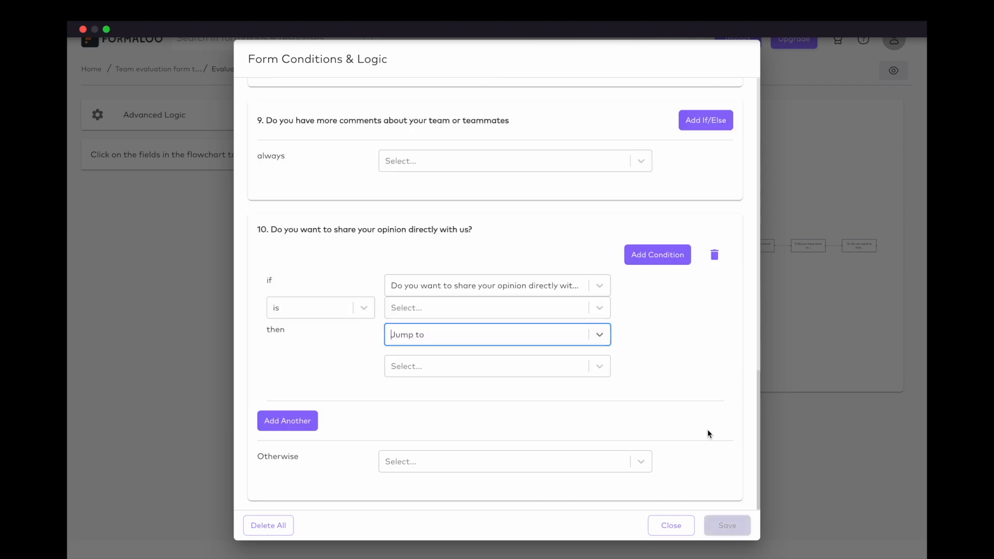
left_click(496, 308)
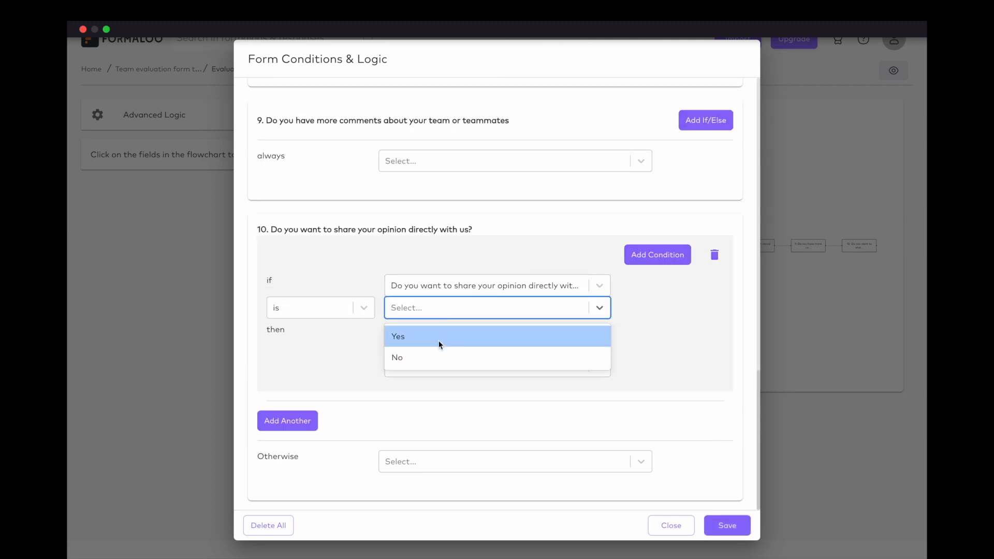
left_click(398, 335)
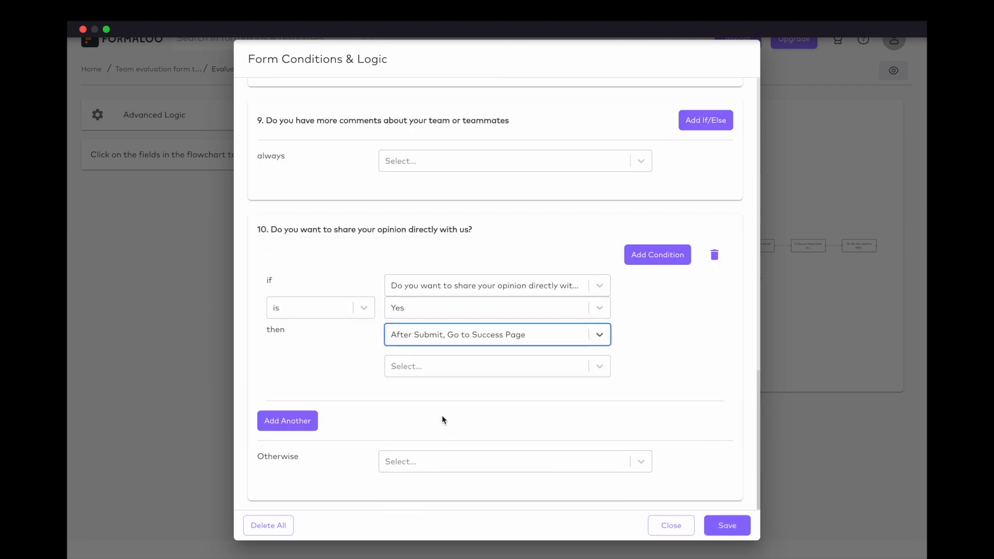
left_click(494, 365)
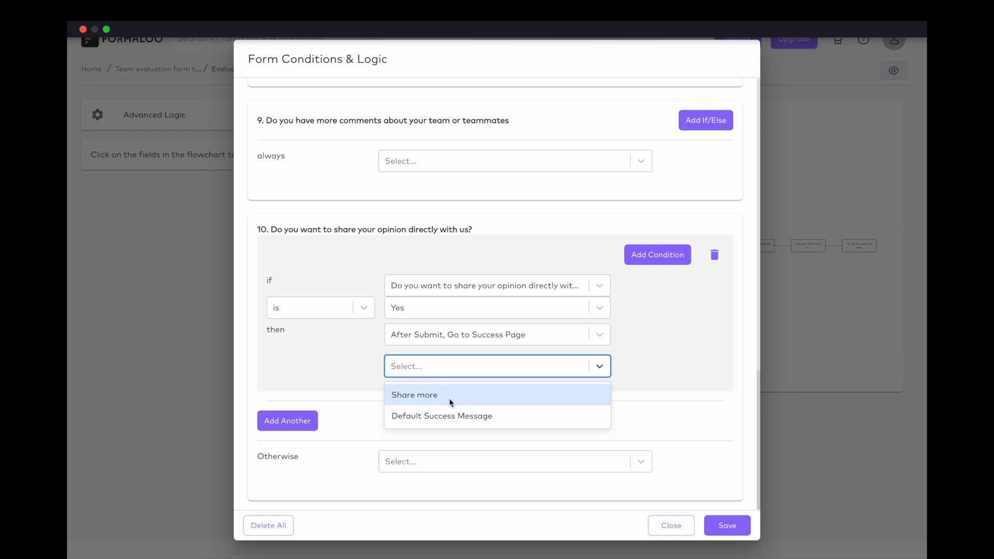
left_click(414, 394)
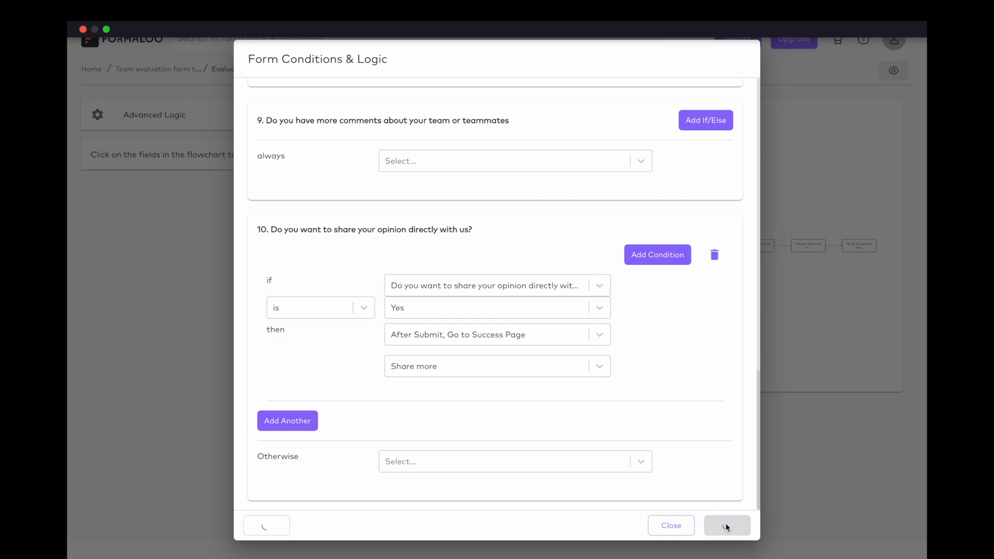
left_click(726, 525)
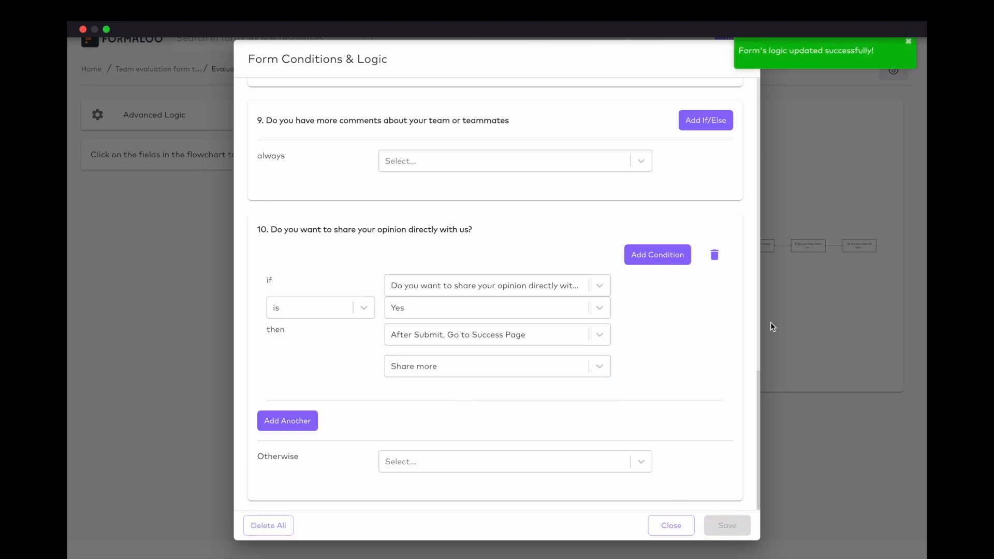
left_click(670, 525)
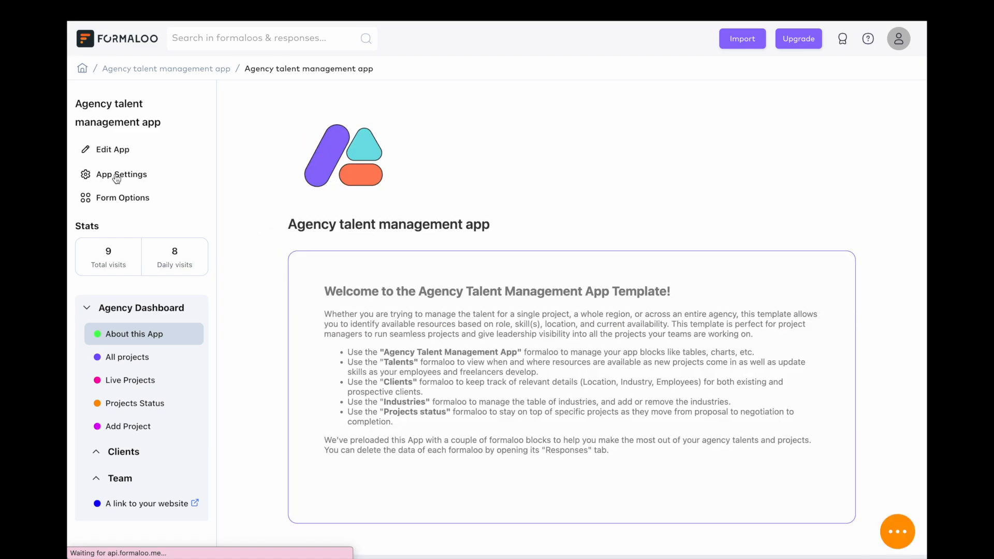
Step: In App Settings enable public view, enter acme.co as custom domain and save changes
left_click(122, 174)
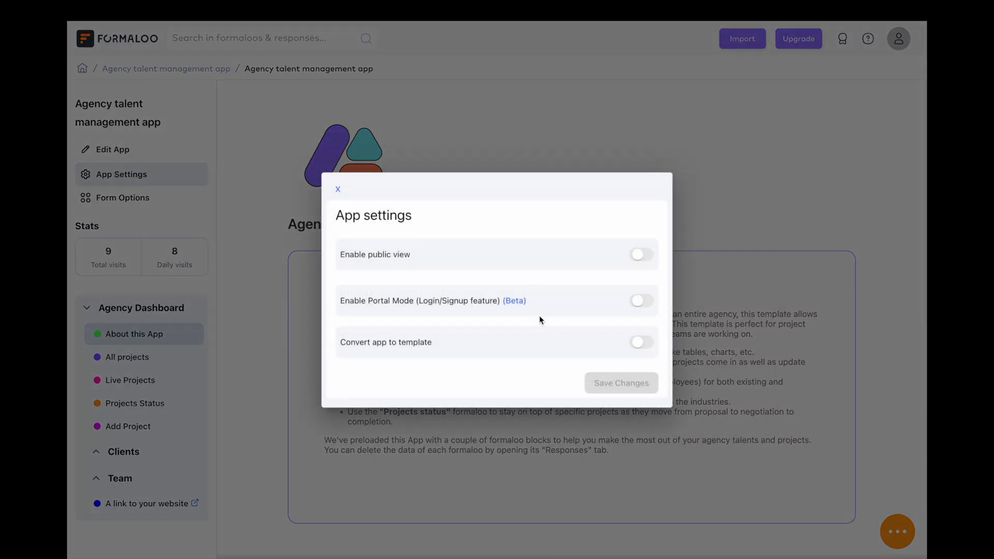
left_click(639, 255)
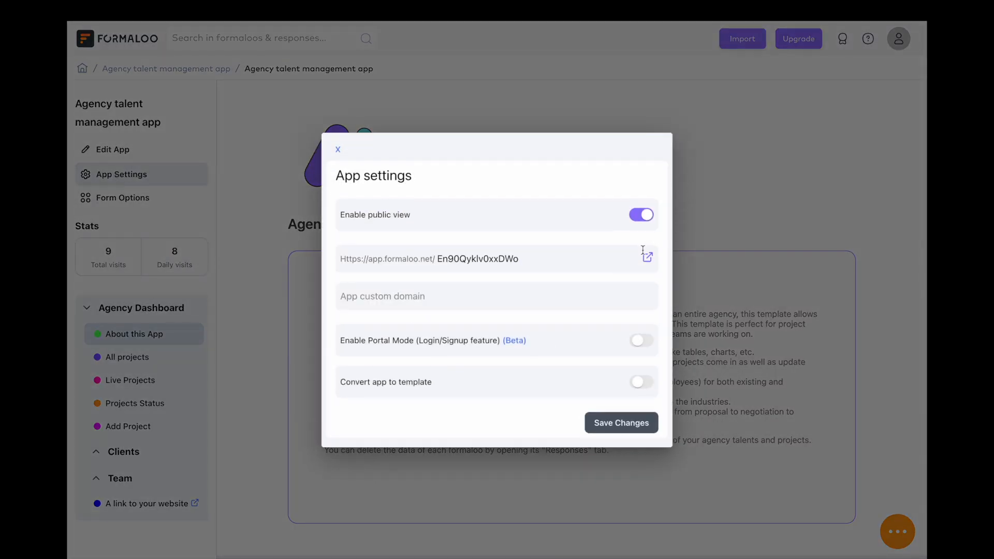
type("acme.co")
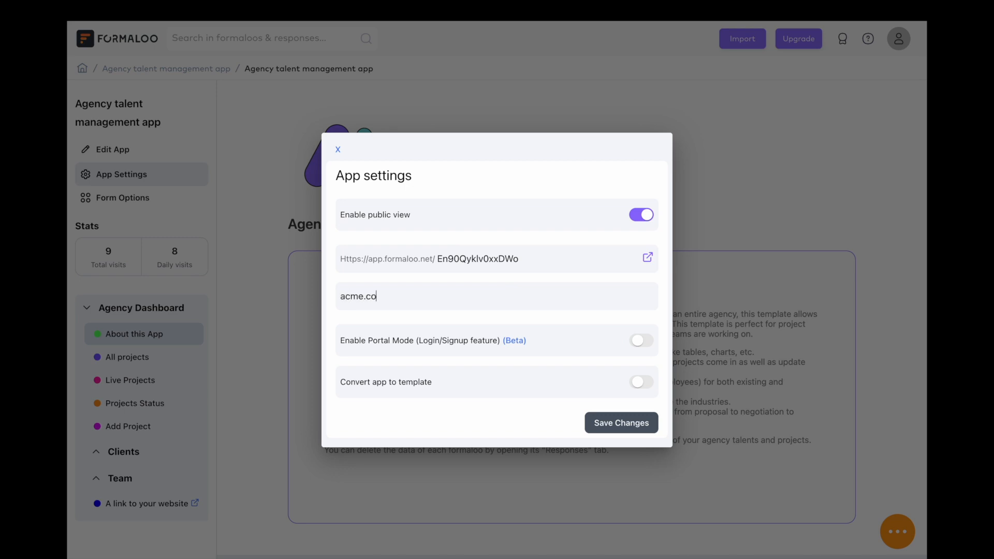
left_click(337, 149)
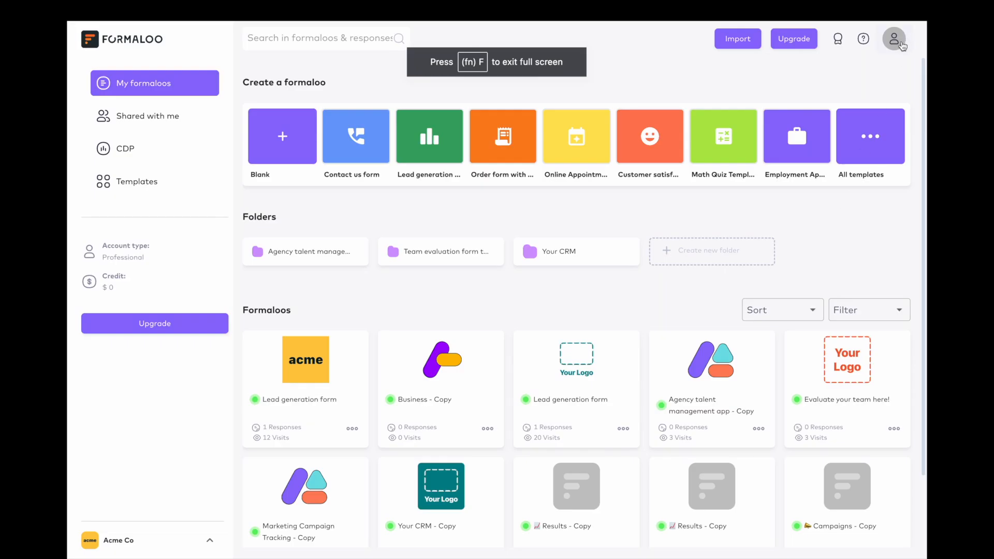
Step: Open Workspace Settings from the account menu and enter acme.co as the Apps Custom Domain
left_click(893, 39)
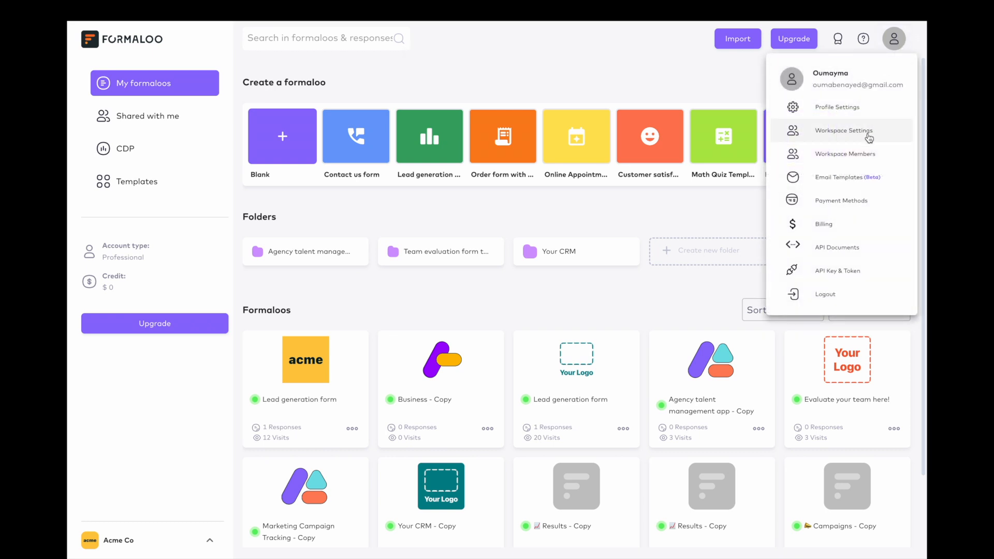
left_click(843, 131)
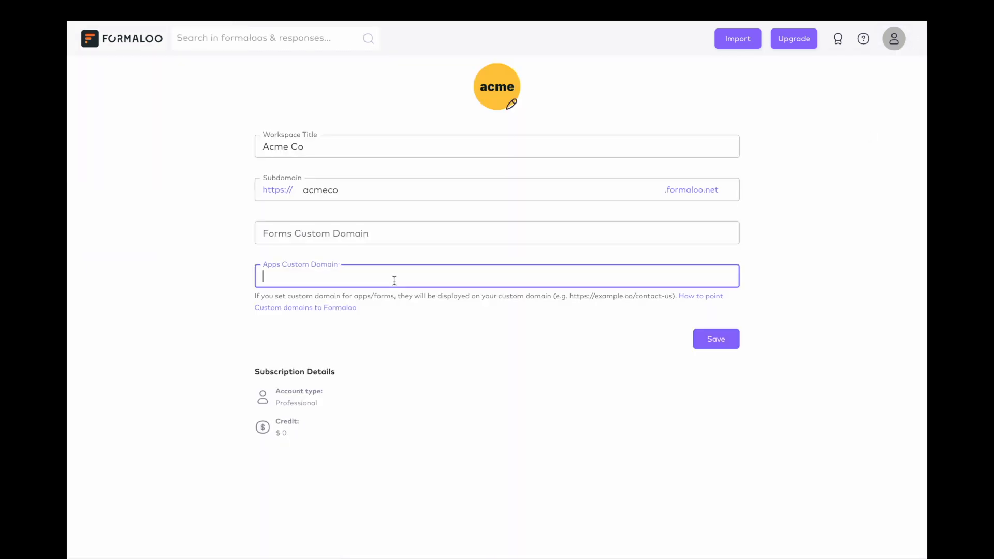
type("acme.")
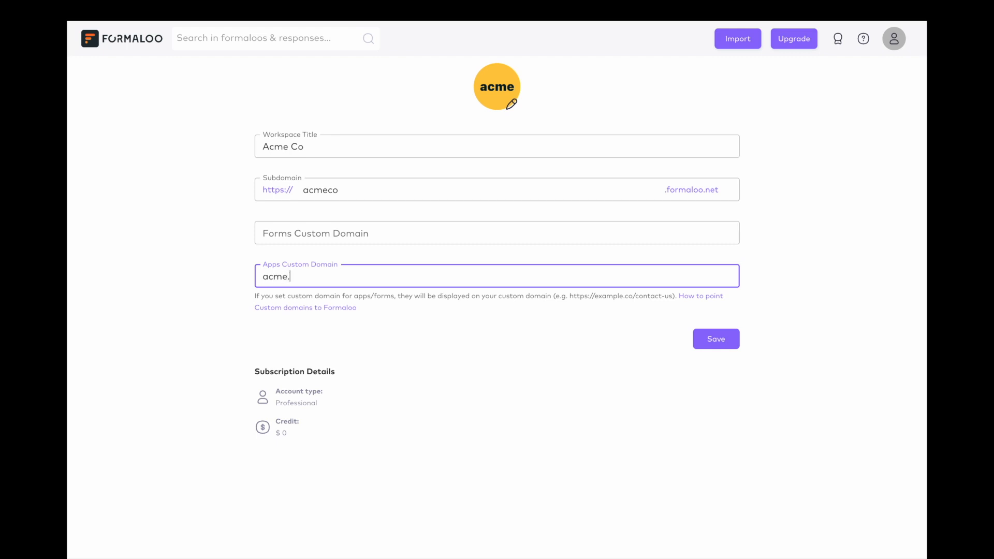
type("co")
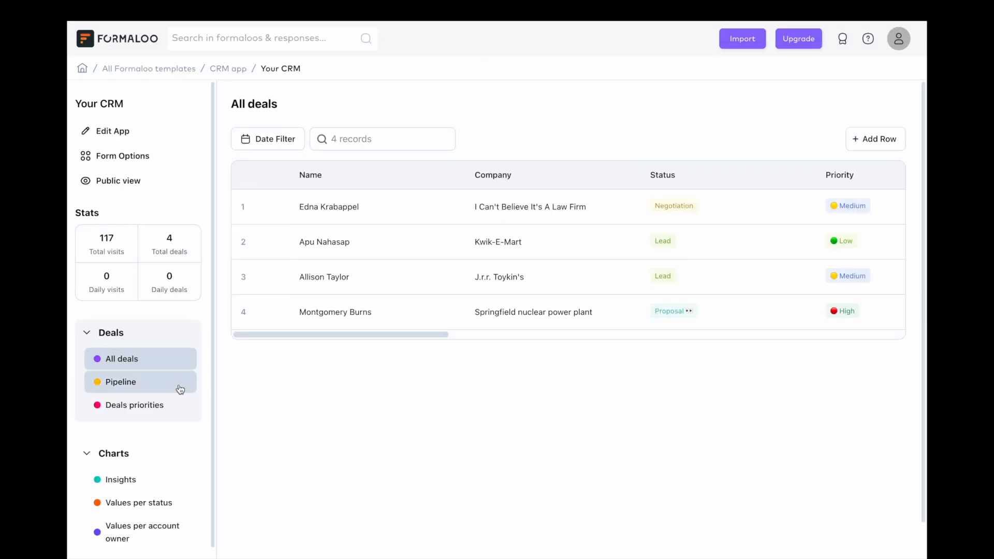
Step: Switch Deals to the Pipeline kanban board and drag the Montgomery Burns card to another stage
left_click(120, 382)
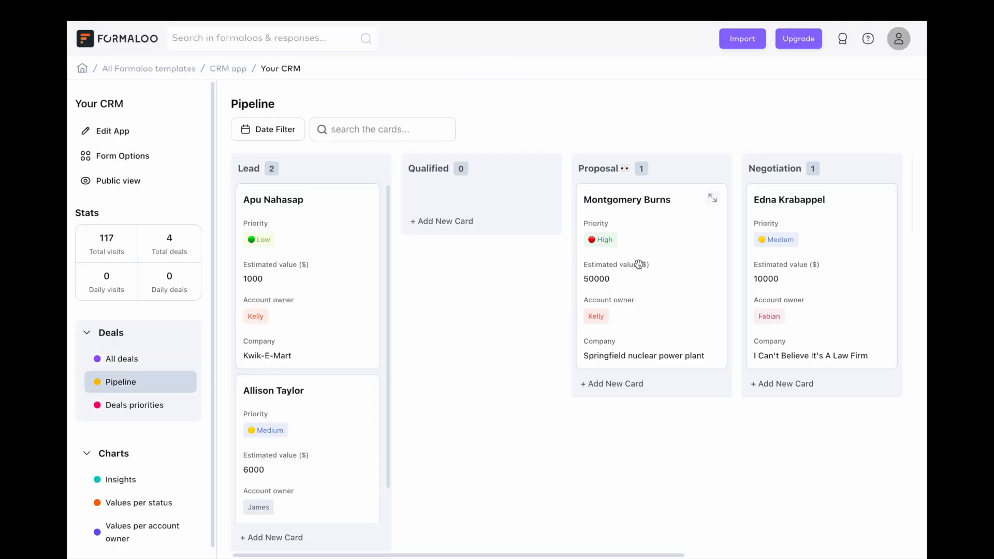
left_click_drag(651, 275, 480, 276)
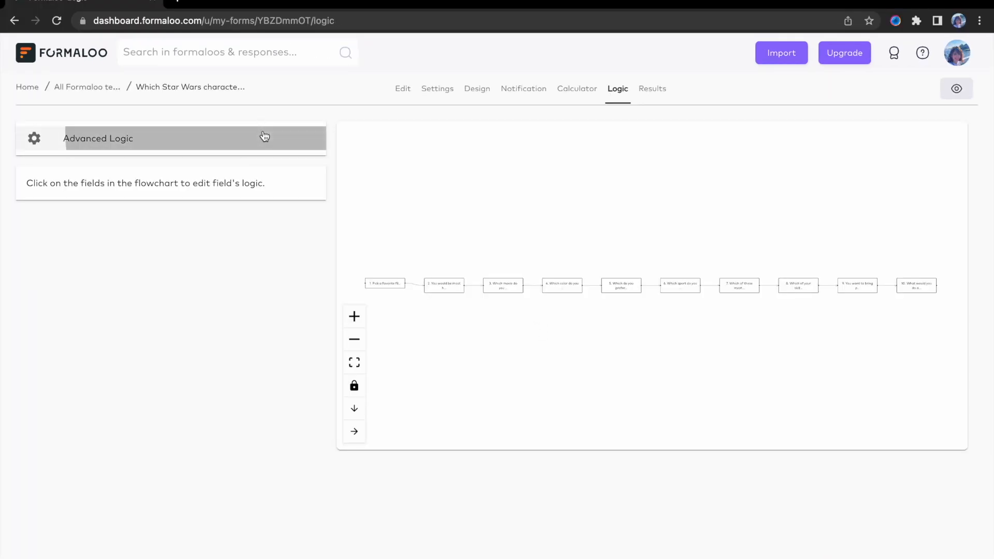
Step: Open Advanced Logic and scroll to the Luke Skywalker rule comparing Luke with Darth, Leia and Yoda
left_click(384, 283)
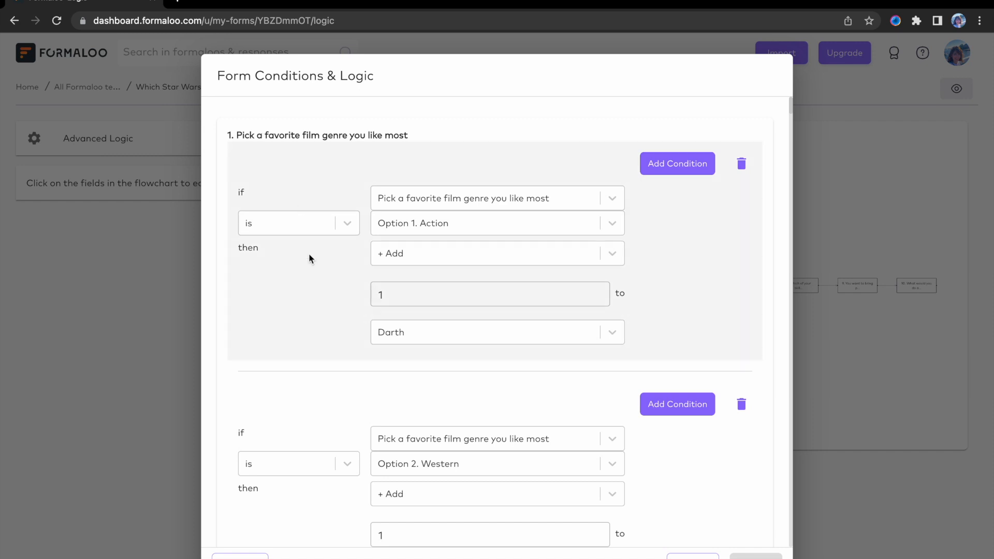
scroll("down", 3)
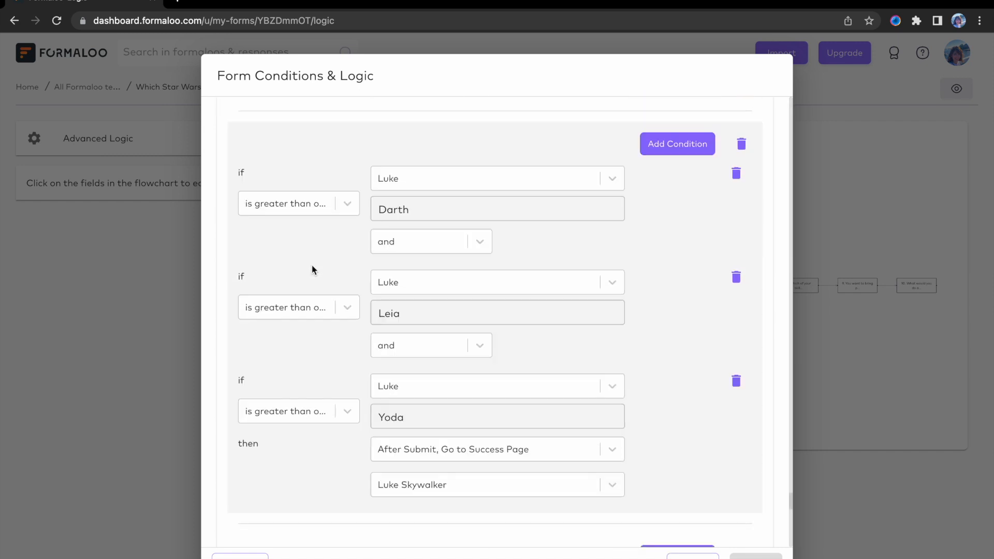
mouse_move(408, 441)
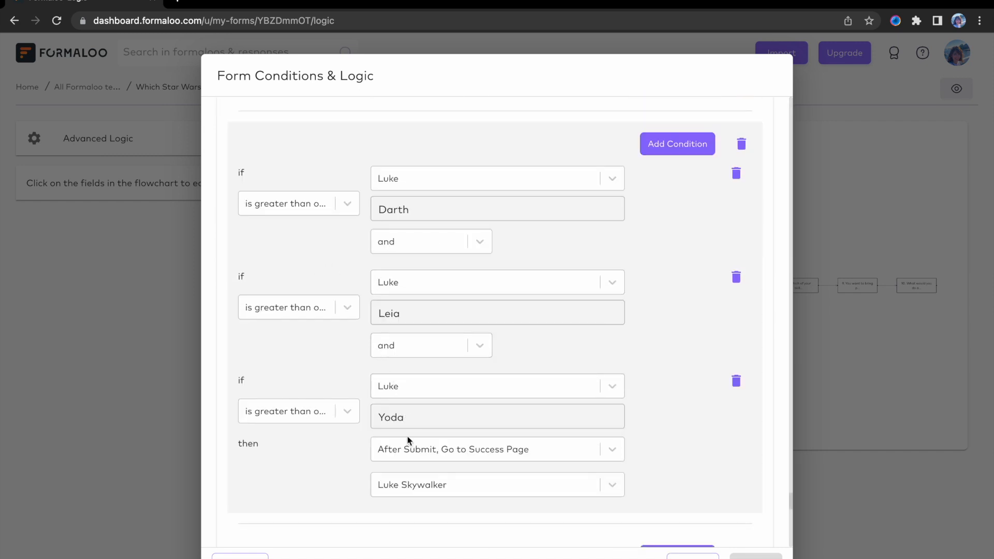
scroll("down", 3)
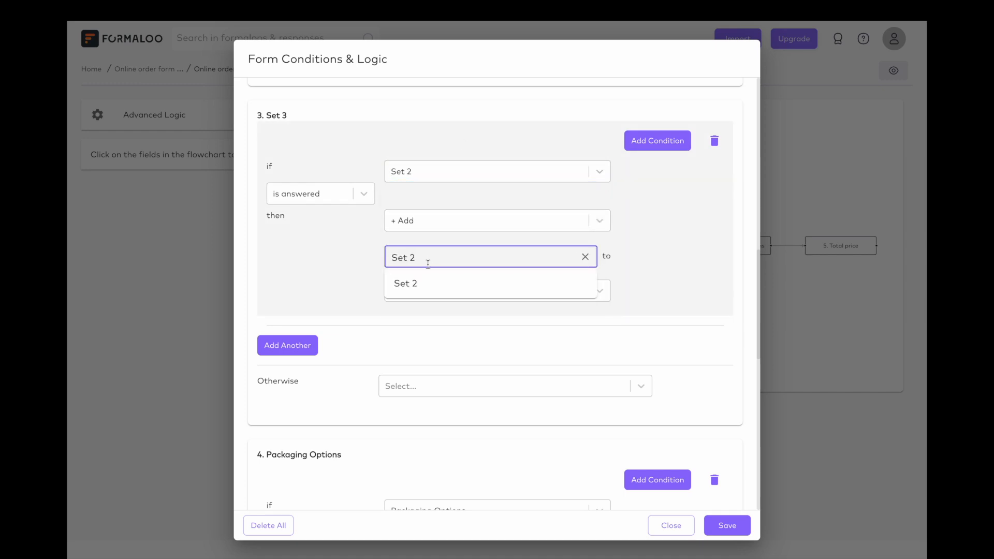
Step: Set Set 2 as the value added to Price, save the rules, and preview Set 1 totalling 60
left_click(405, 284)
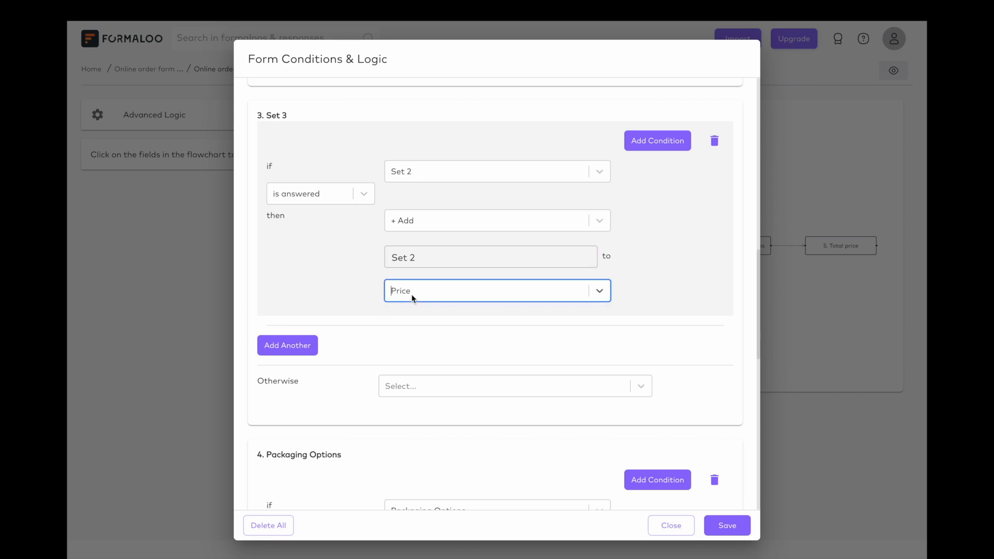
scroll("down", 3)
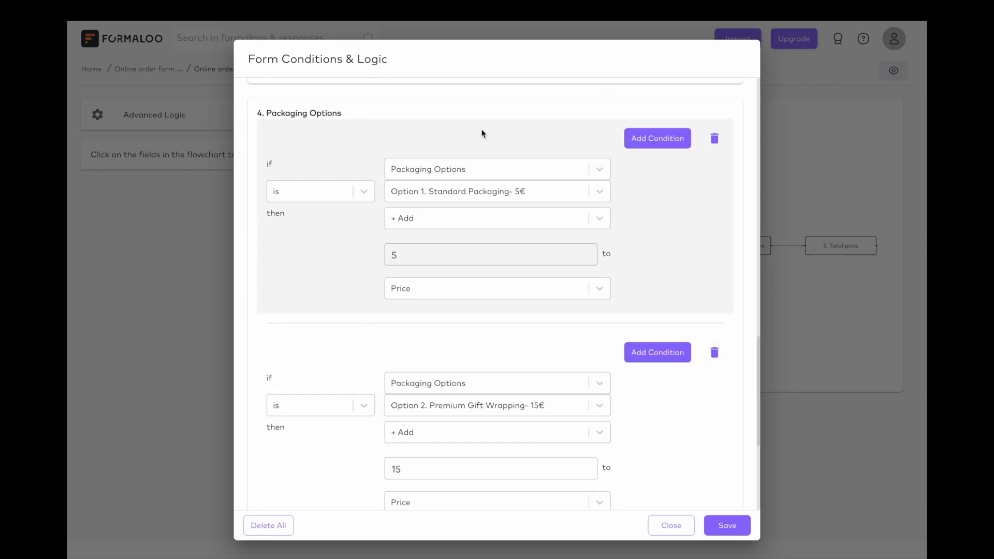
left_click(495, 191)
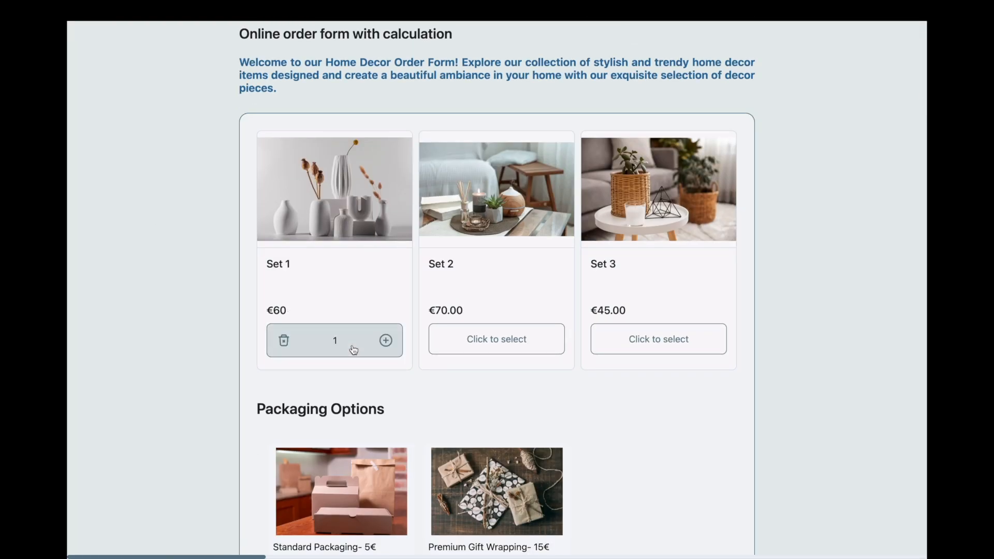
scroll("down", 3)
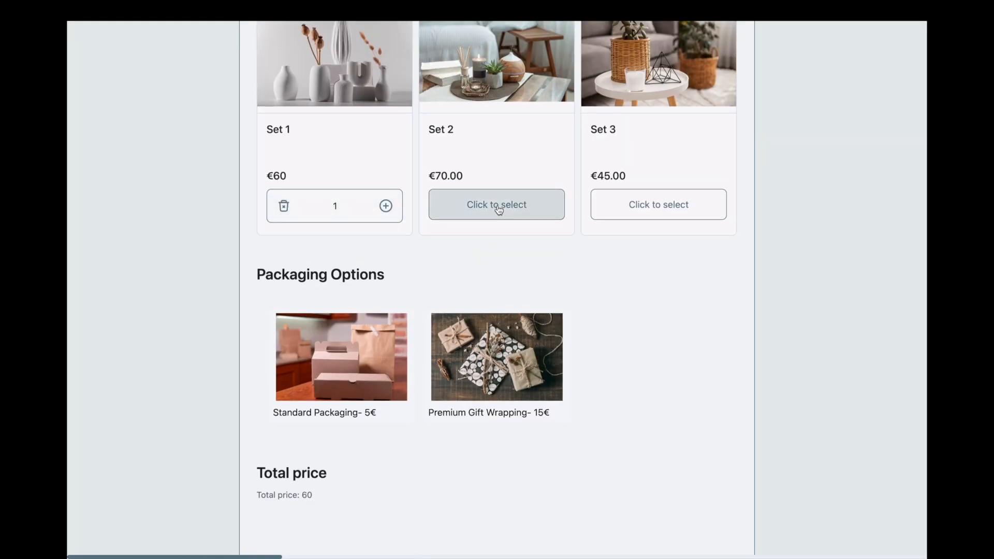